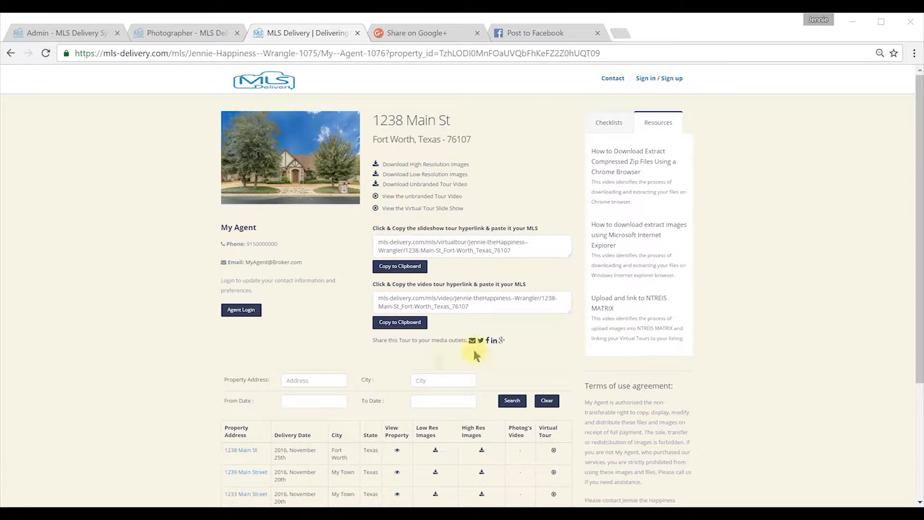
mouse_move(537, 203)
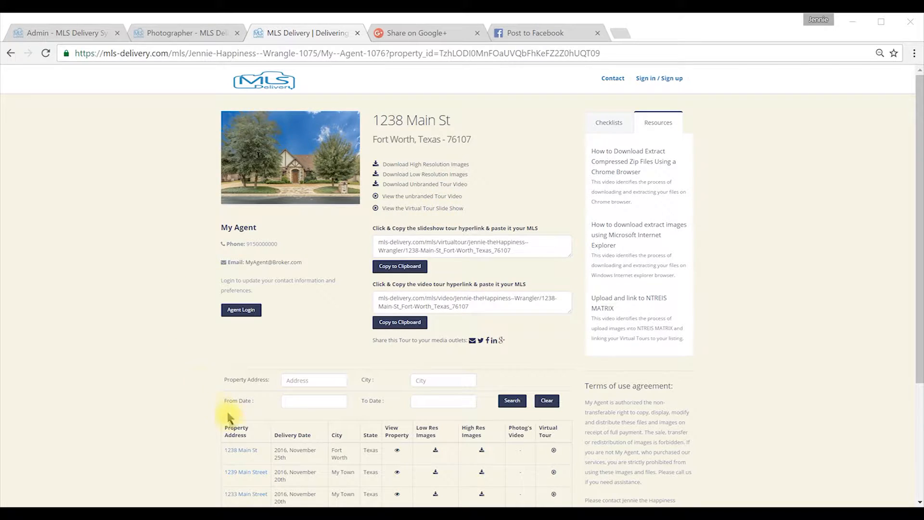
Step: Open 1233 Main Street from the delivered-properties table, then the 123 Main Street property page
scroll("down", 3)
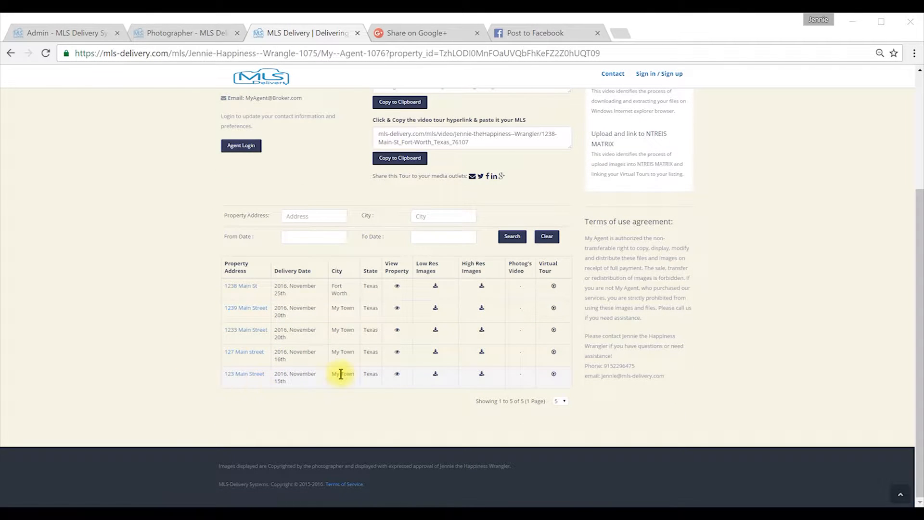
left_click(397, 373)
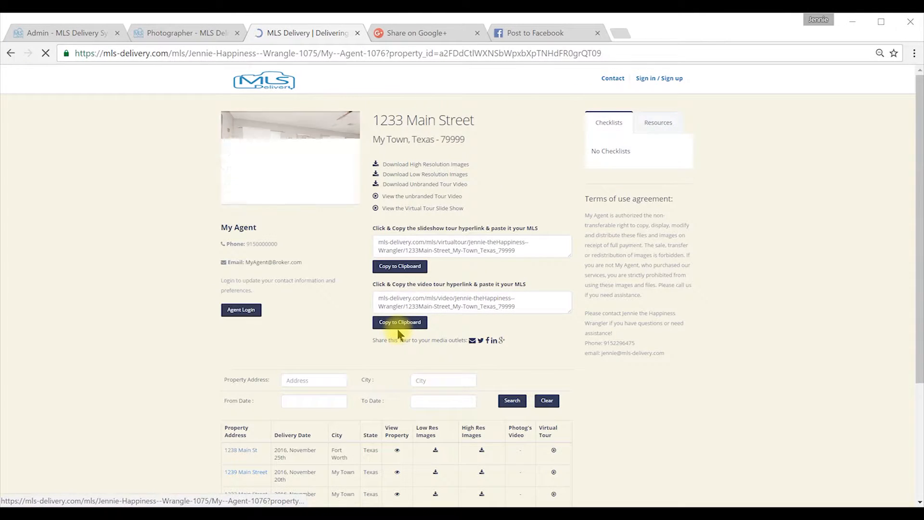
scroll("down", 3)
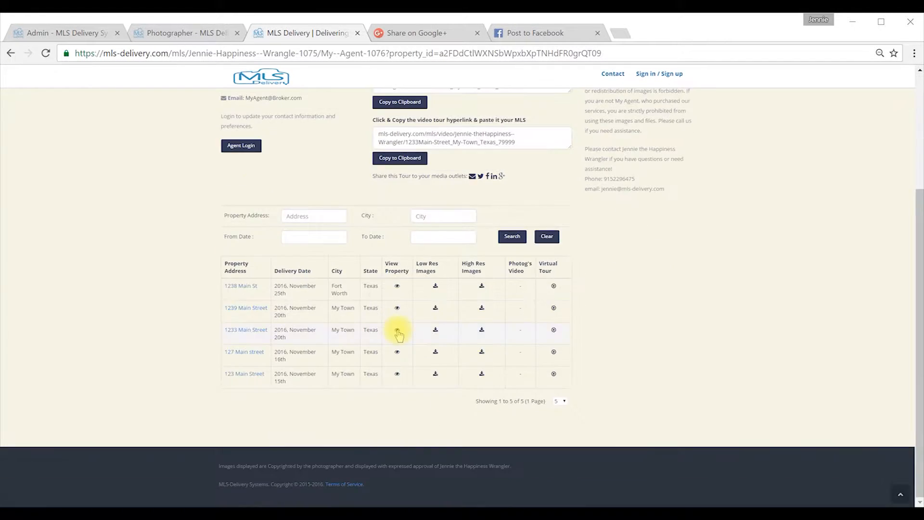
left_click(397, 329)
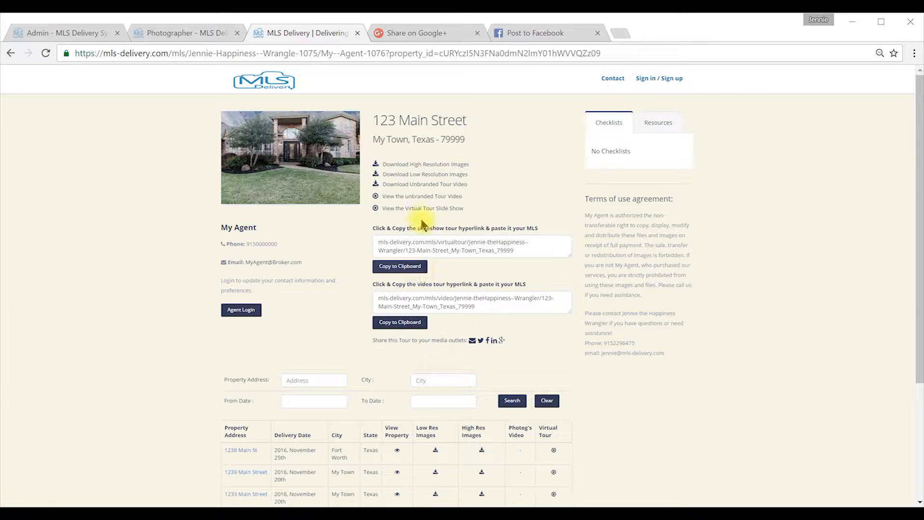
mouse_move(424, 164)
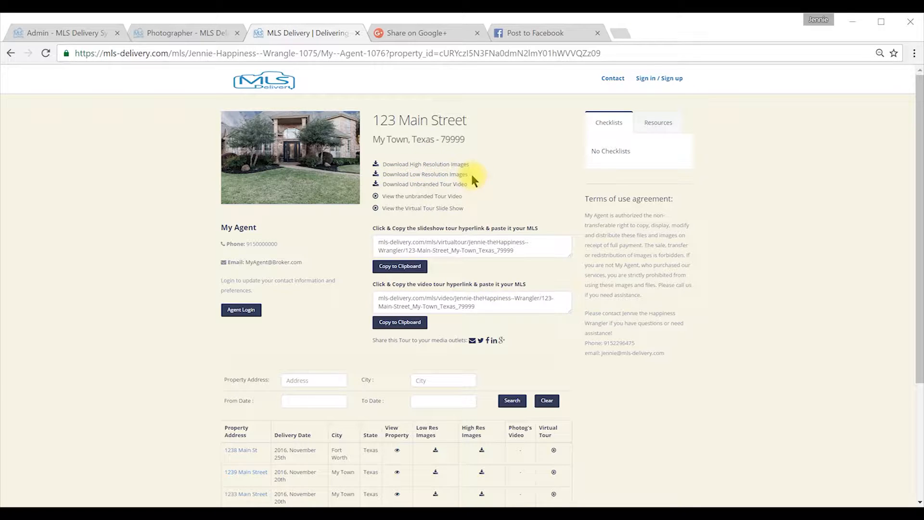
mouse_move(423, 184)
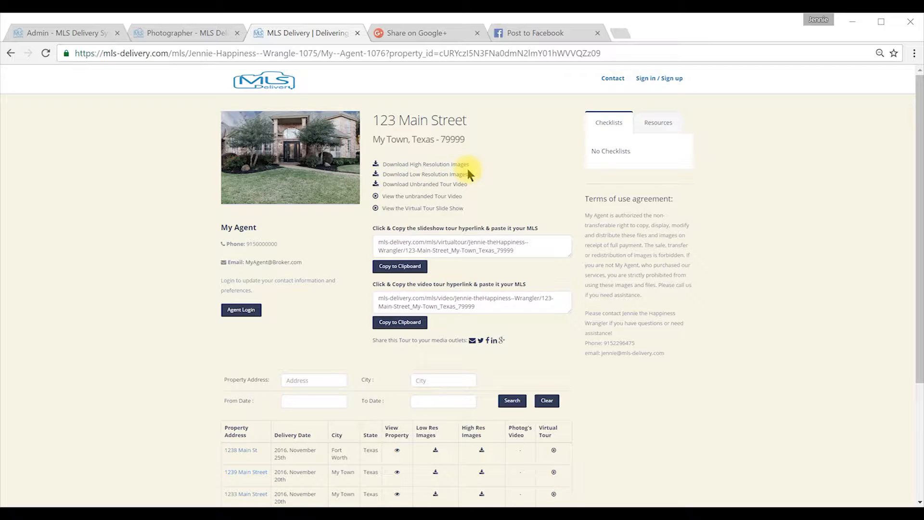
mouse_move(448, 208)
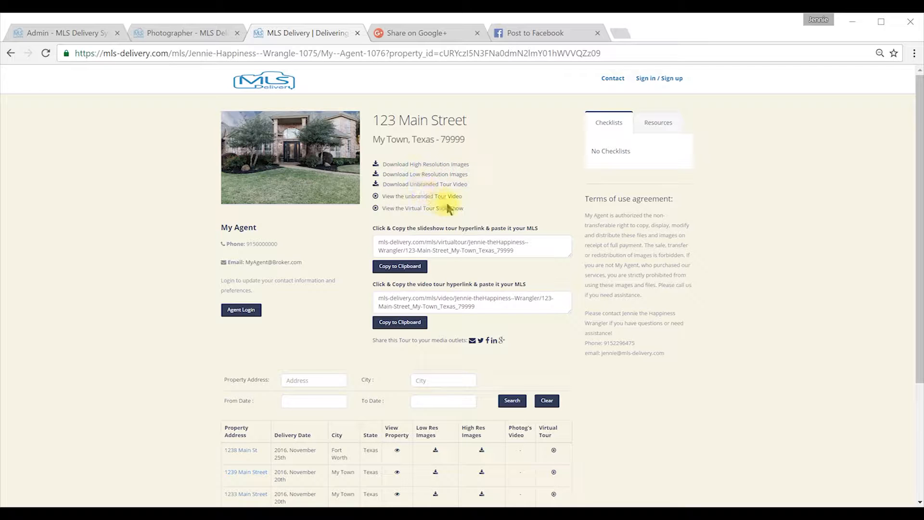
mouse_move(422, 208)
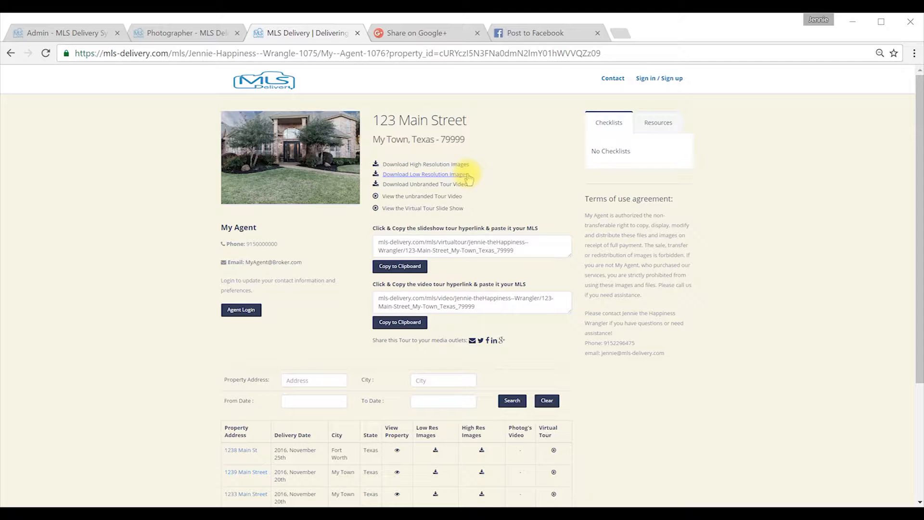
mouse_move(425, 184)
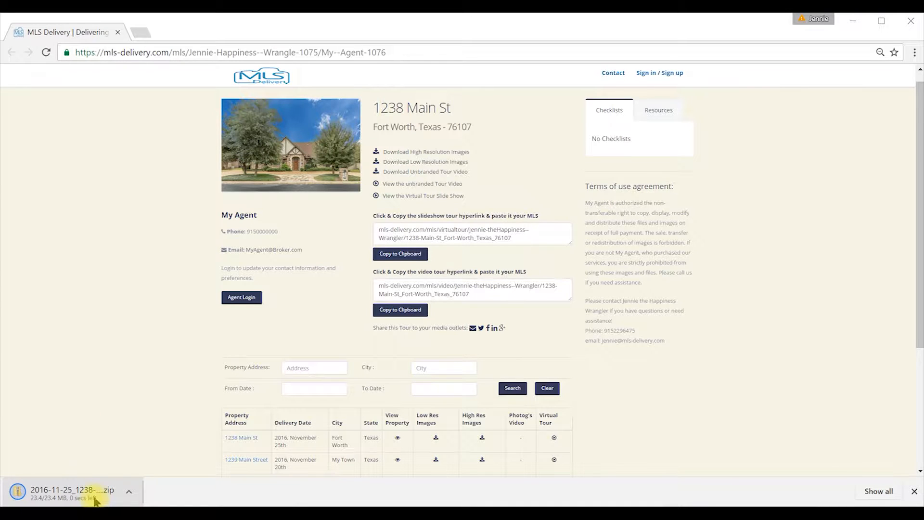
left_click(71, 493)
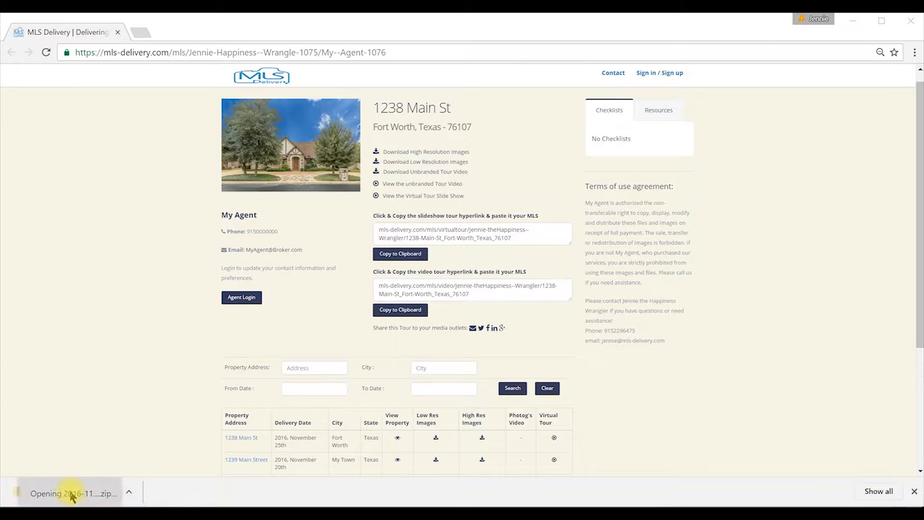
left_click(74, 494)
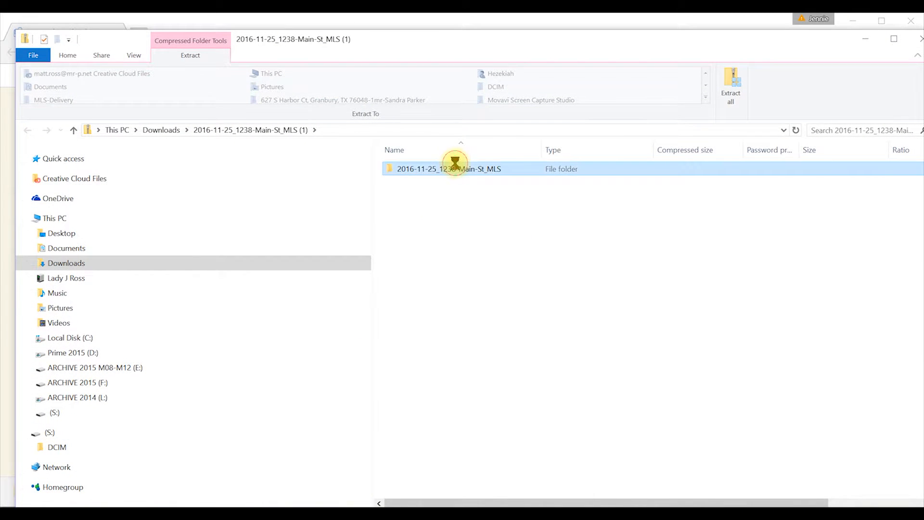
double_click(448, 168)
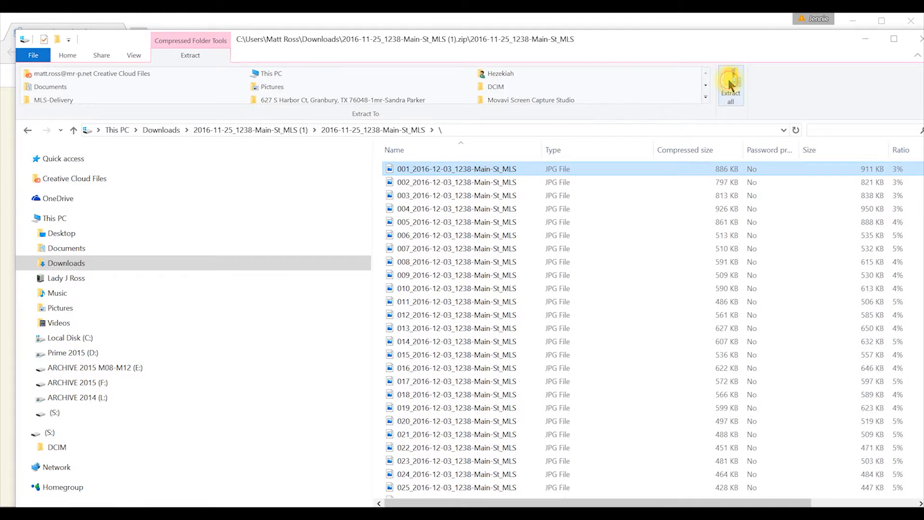
left_click(731, 86)
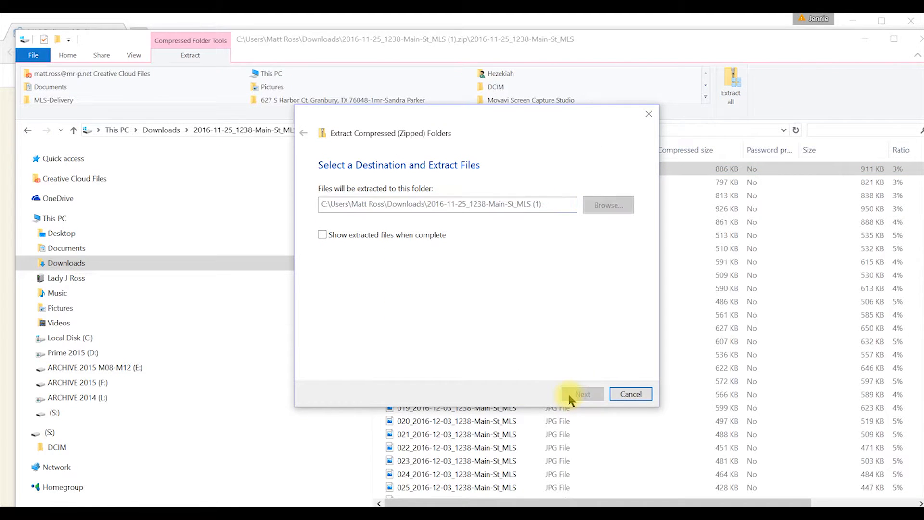
left_click(582, 394)
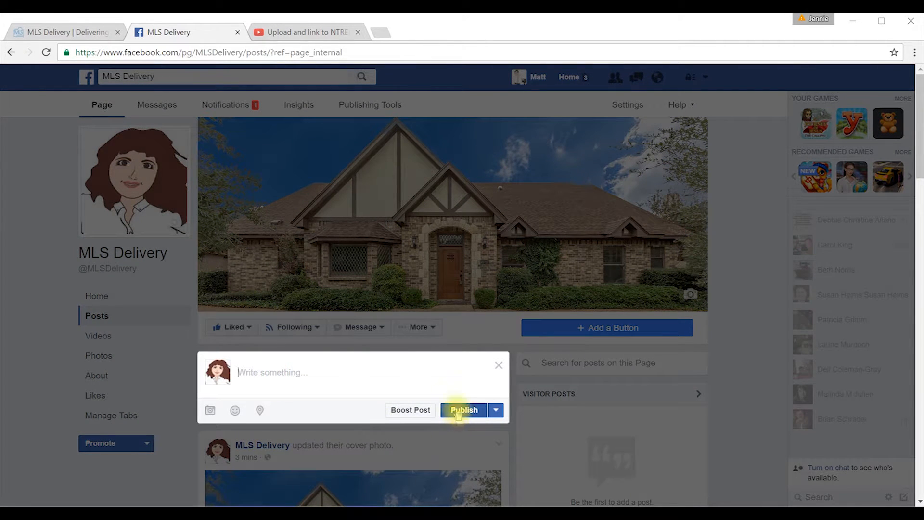
Step: Compose the page post with the pasted message and the NTREIS MATRIX video share link
key("ctrl+v")
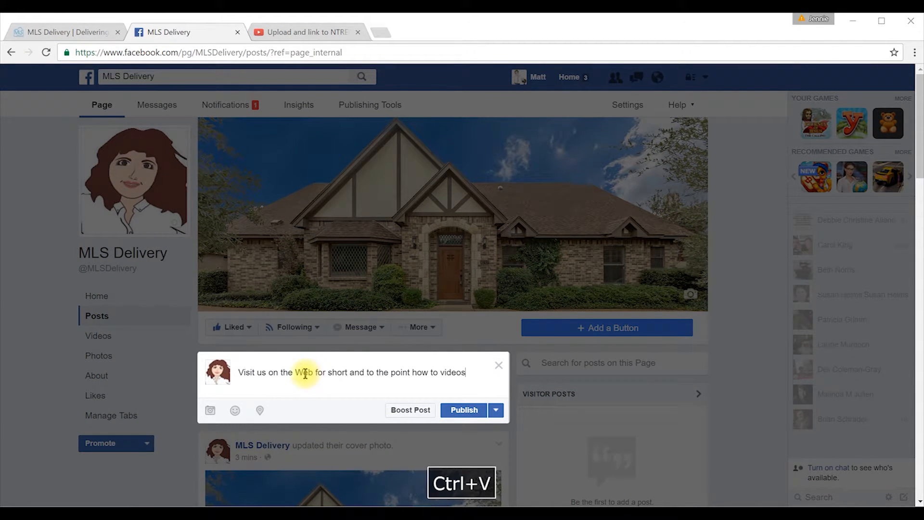
left_click(304, 32)
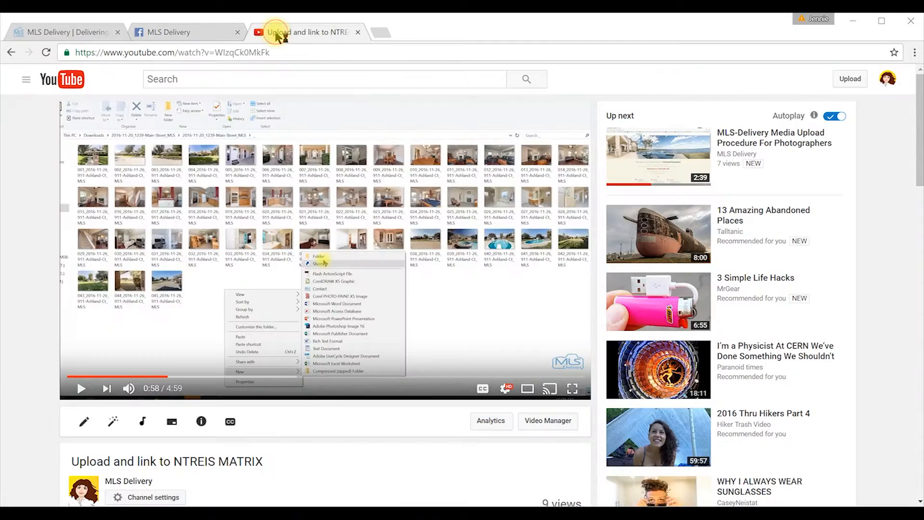
scroll("down", 3)
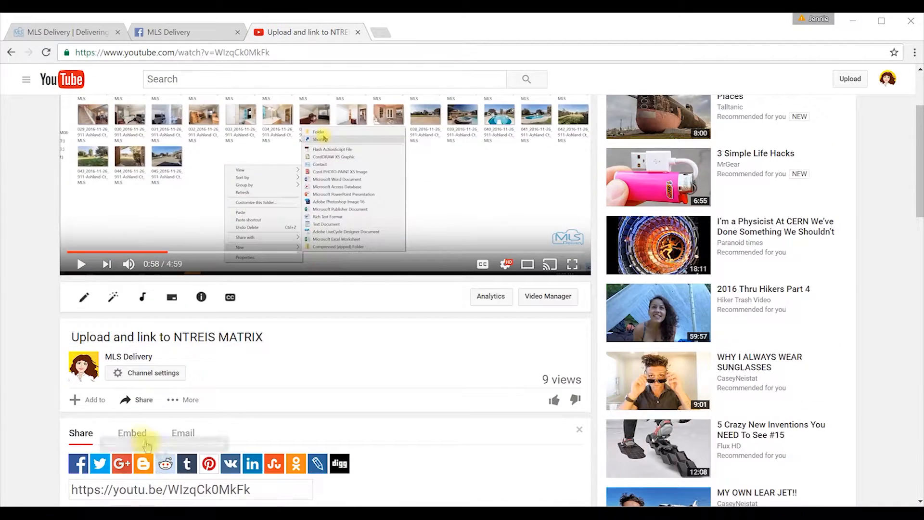
left_click(160, 489)
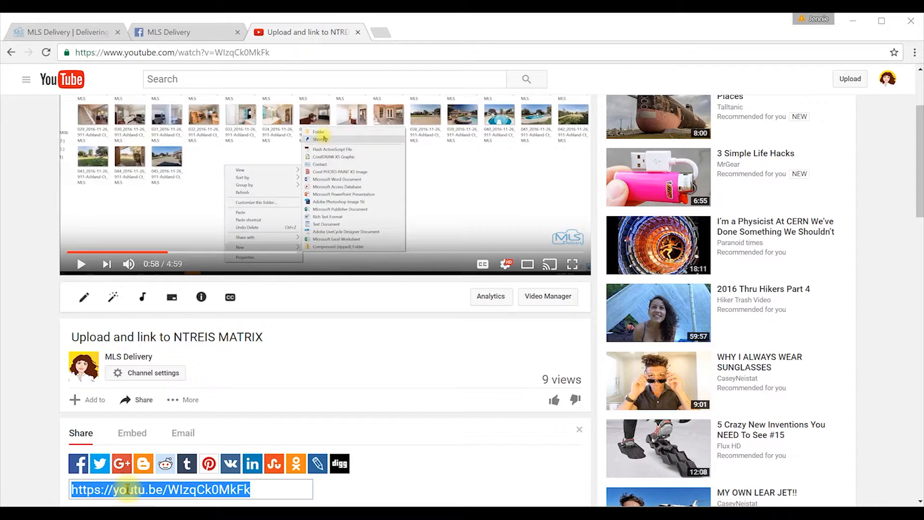
key("ctrl+c")
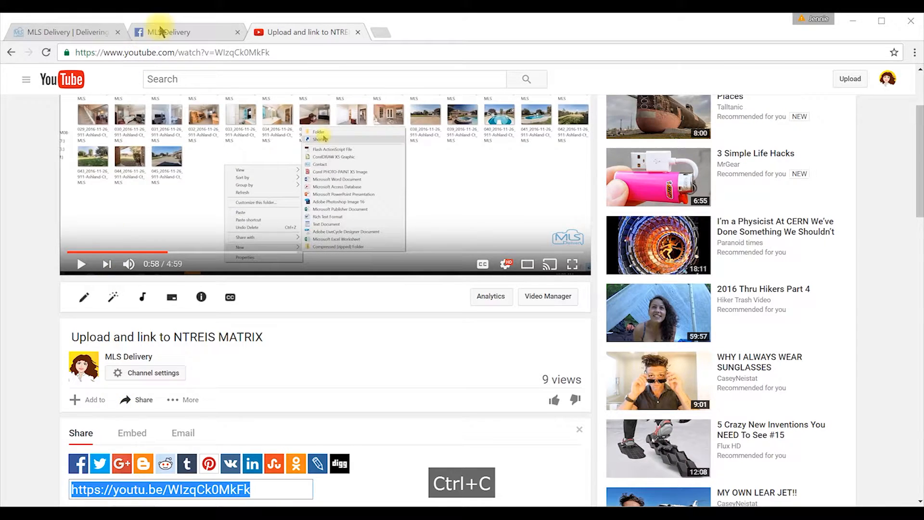
left_click(168, 32)
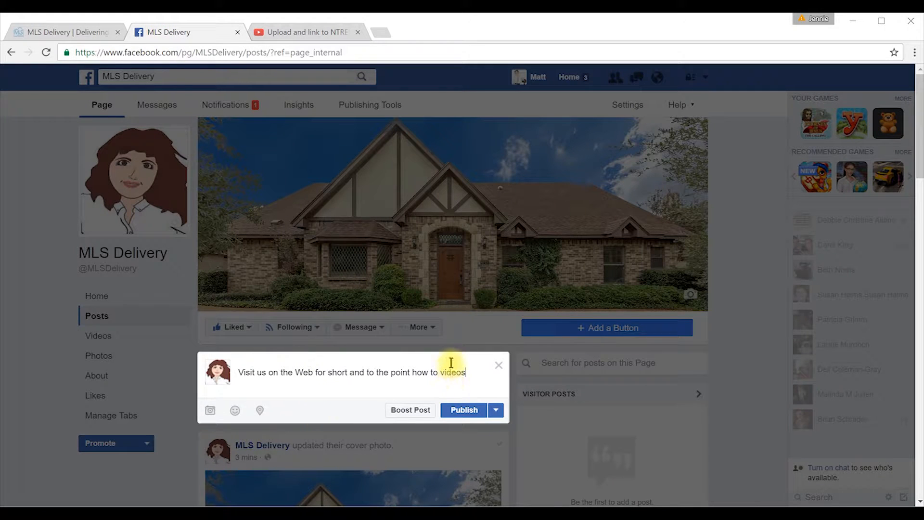
key("enter")
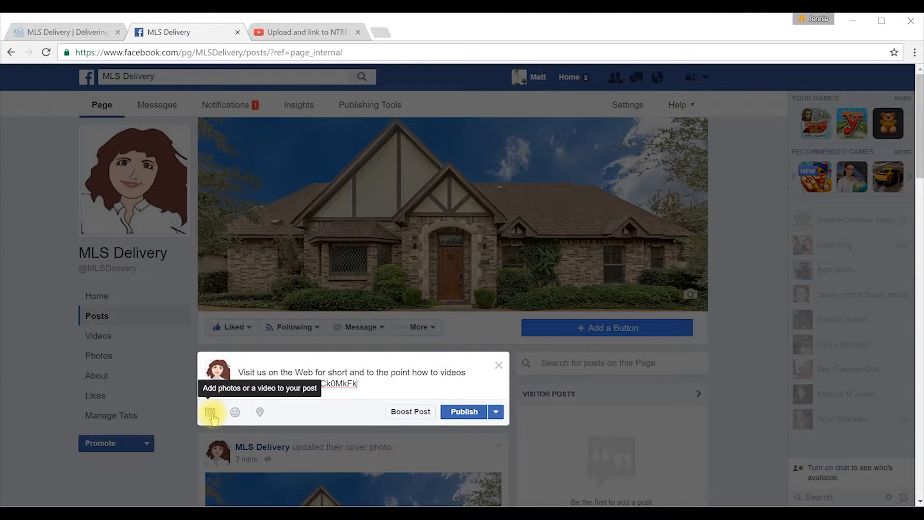
Step: Publish the post with the video link and review the published result
left_click(210, 412)
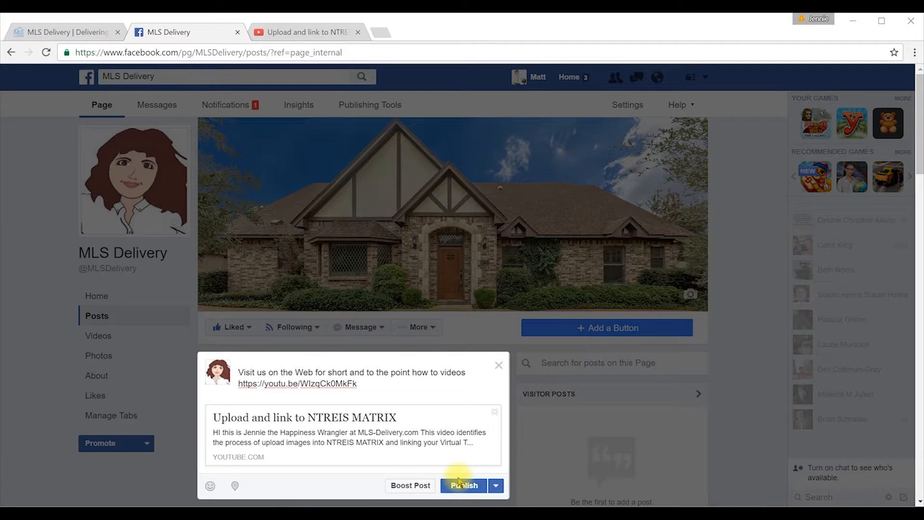
left_click(463, 485)
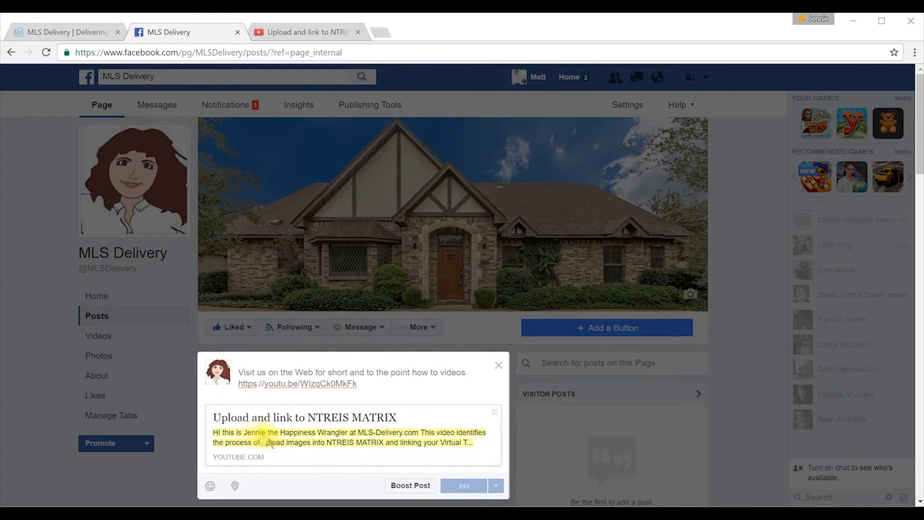
left_click(499, 365)
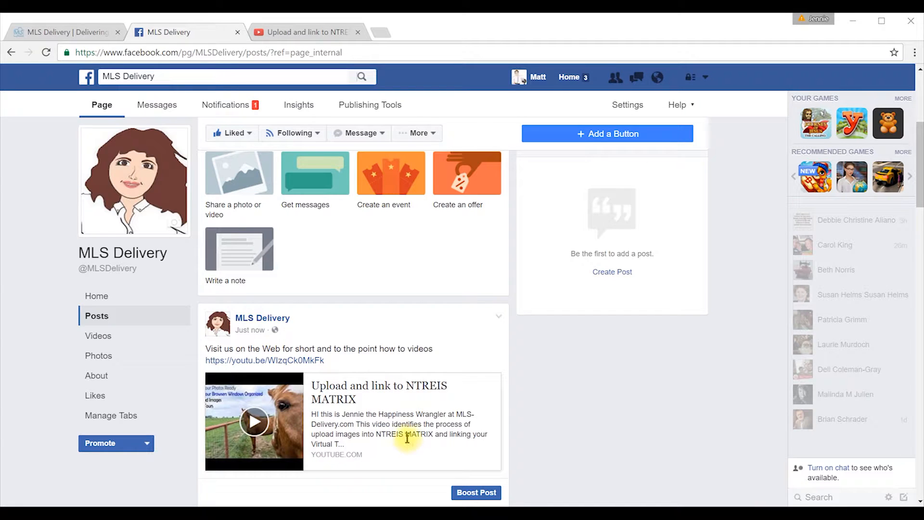
left_click(242, 7)
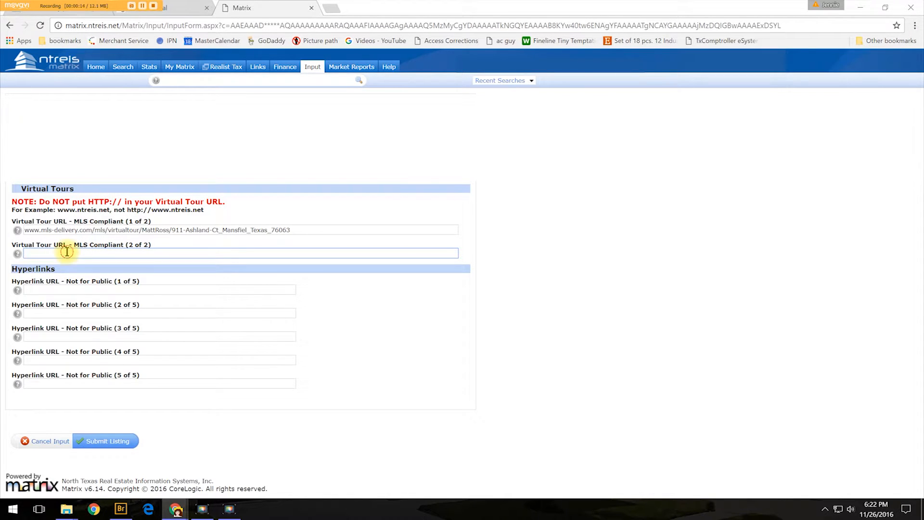
right_click(66, 253)
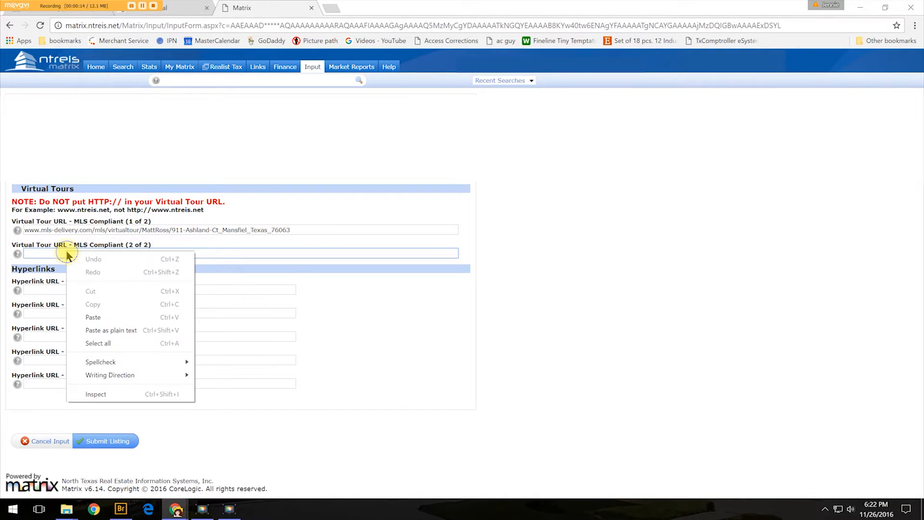
mouse_move(105, 330)
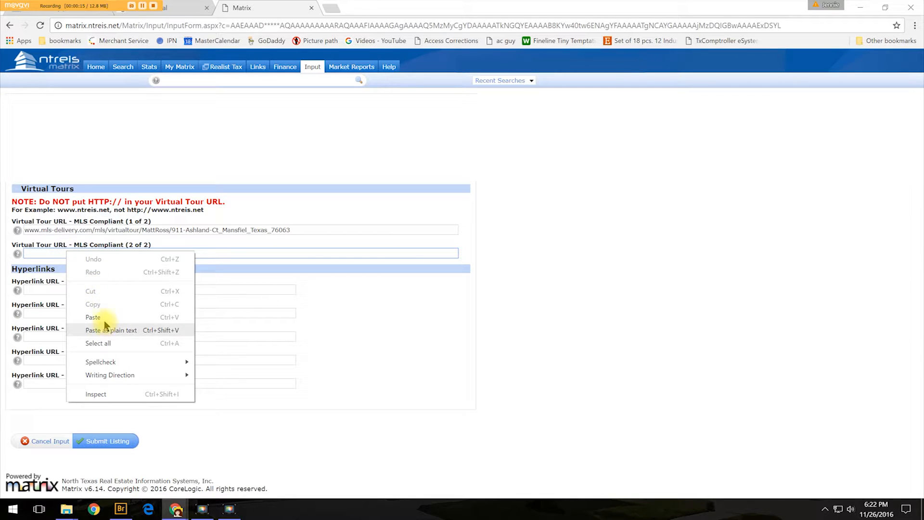
left_click(103, 318)
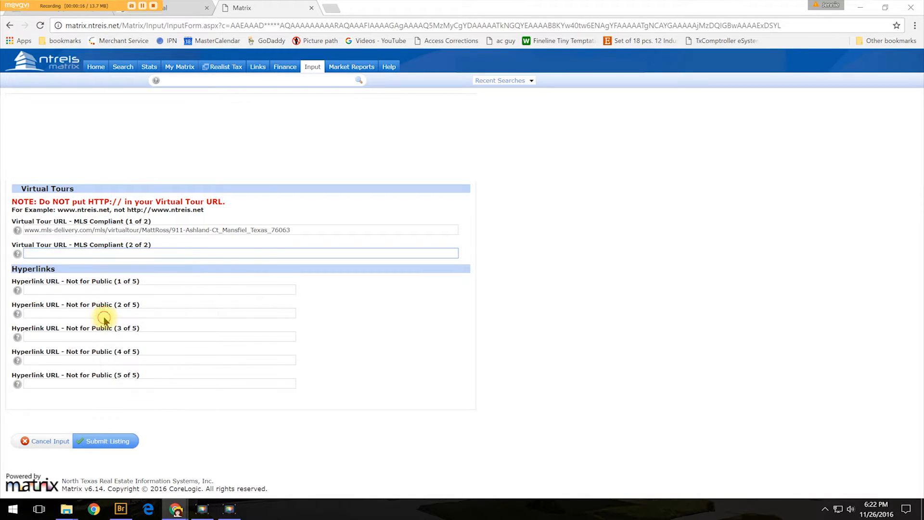
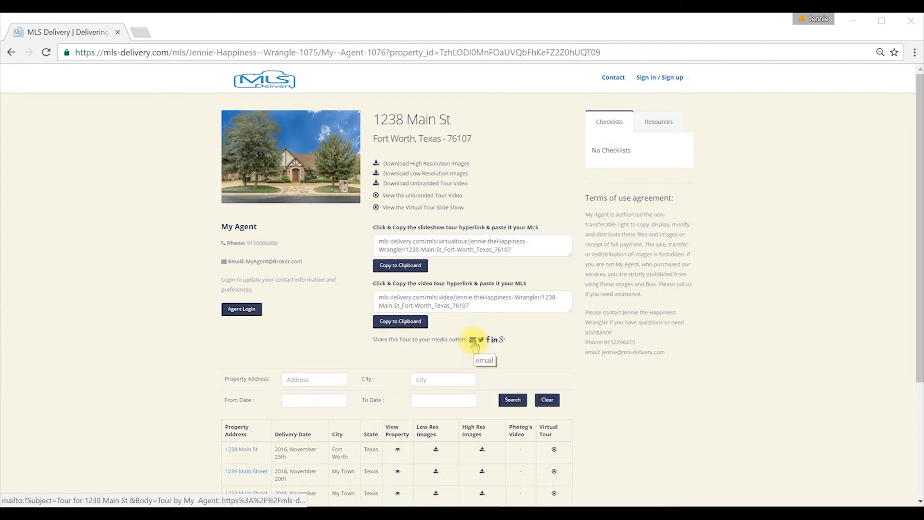
left_click(473, 340)
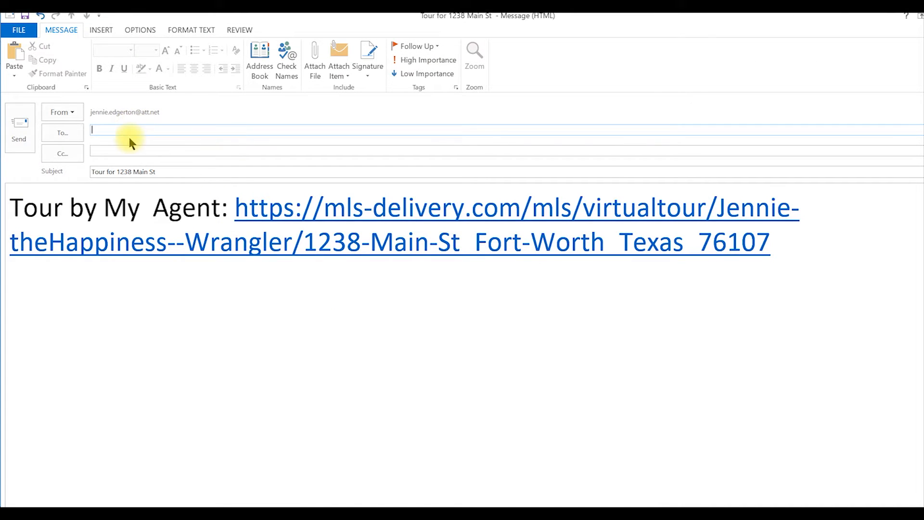
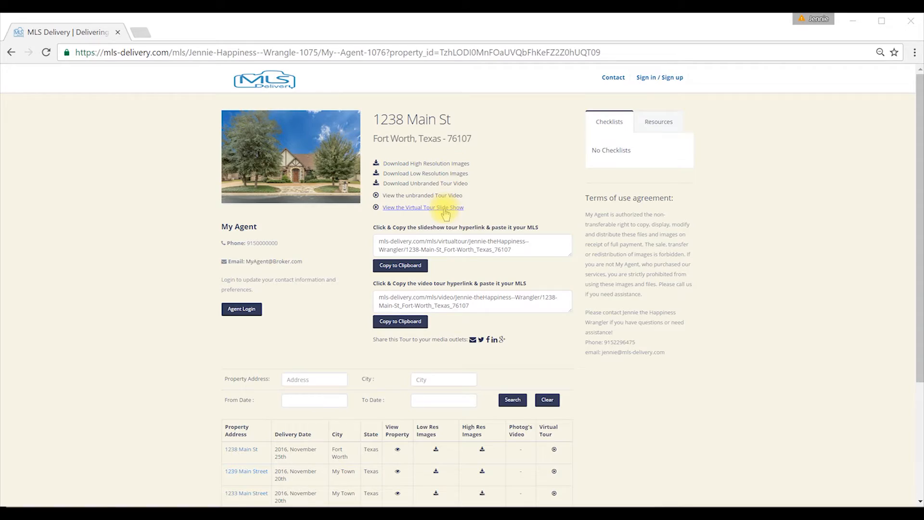
Step: Open the 1238 Main St slideshow and share it to Facebook, Twitter, Pinterest and Google+
left_click(422, 207)
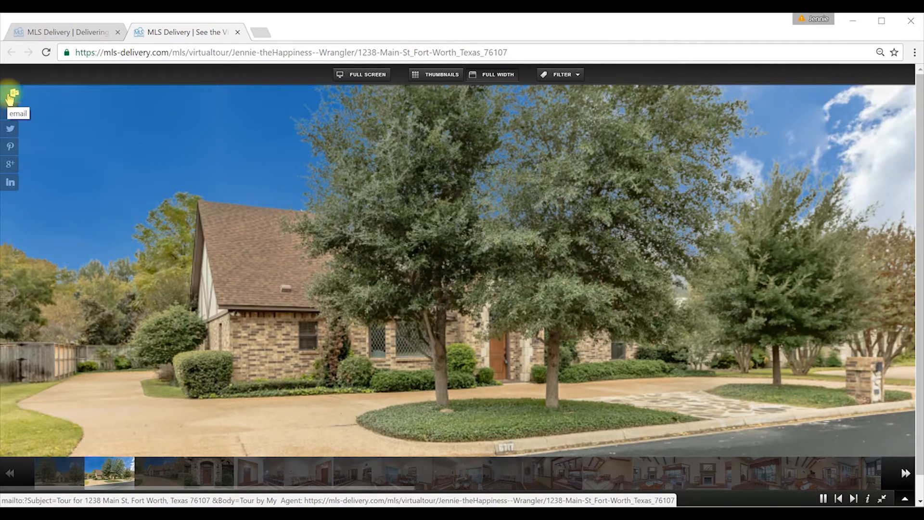
left_click(10, 94)
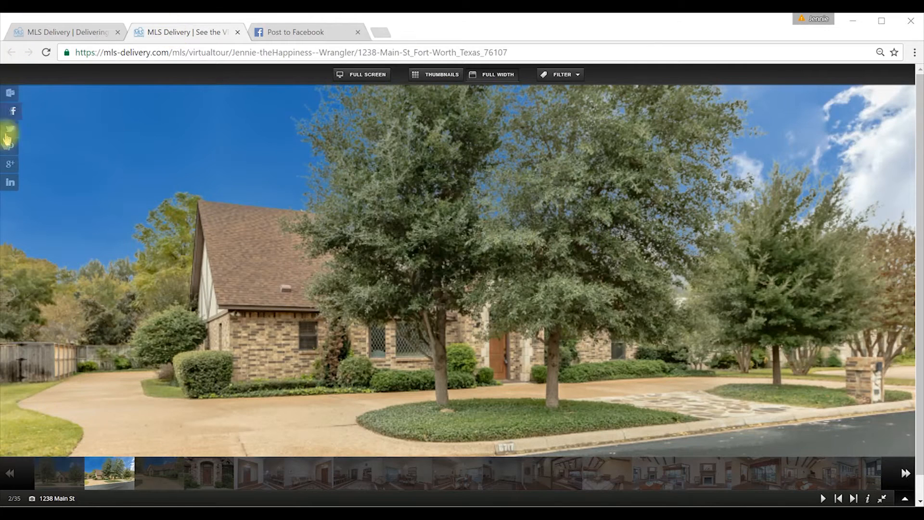
left_click(10, 129)
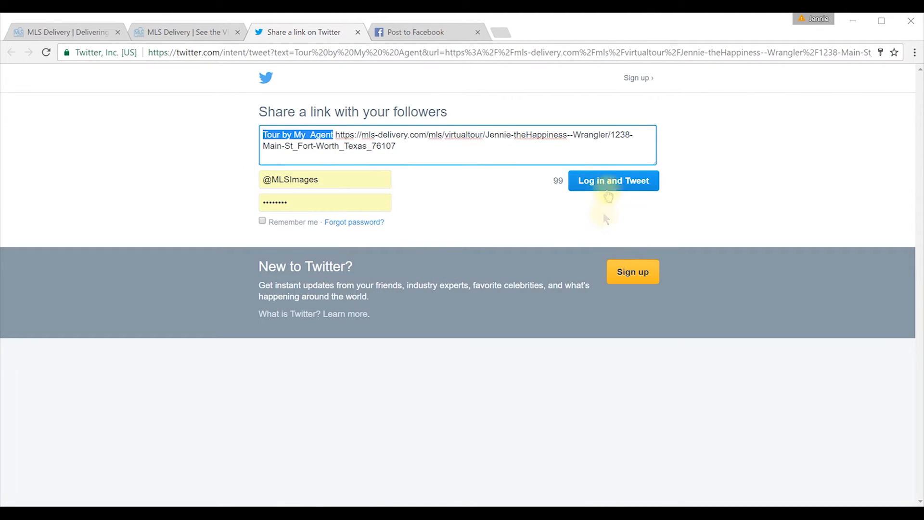
left_click(186, 32)
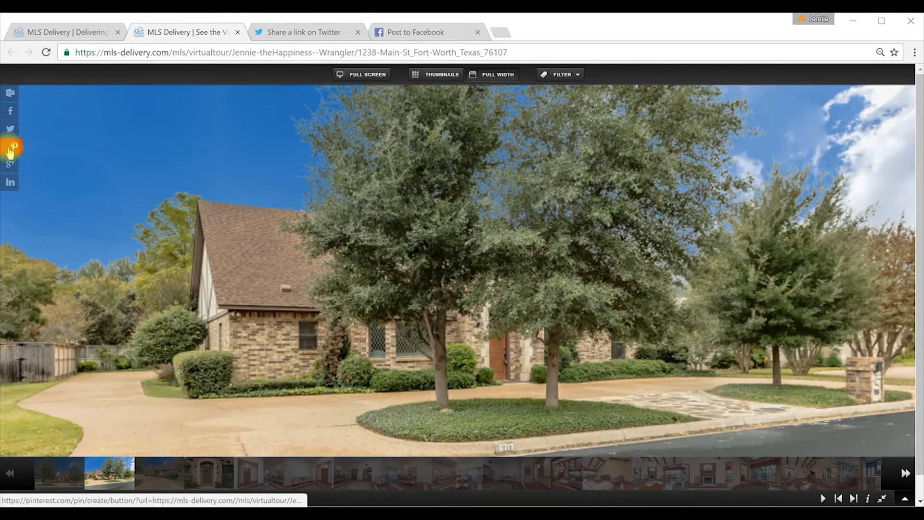
left_click(10, 145)
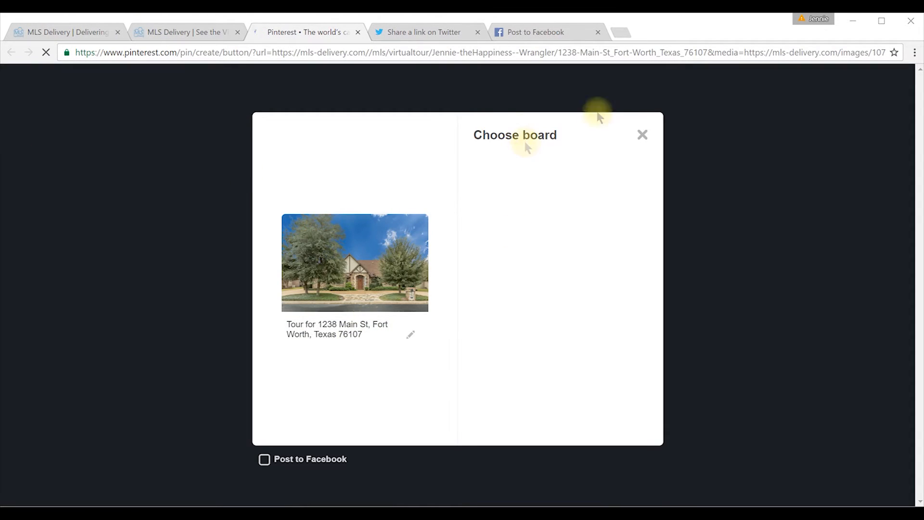
mouse_move(494, 126)
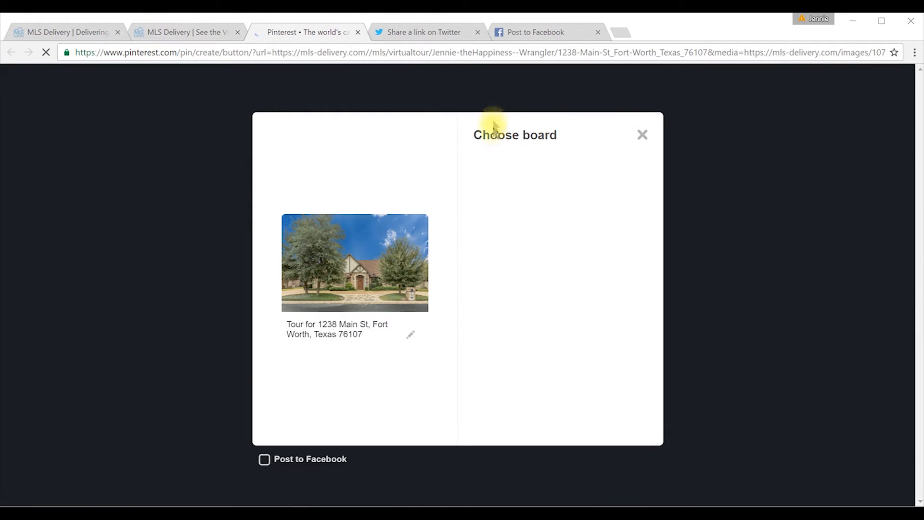
left_click(186, 32)
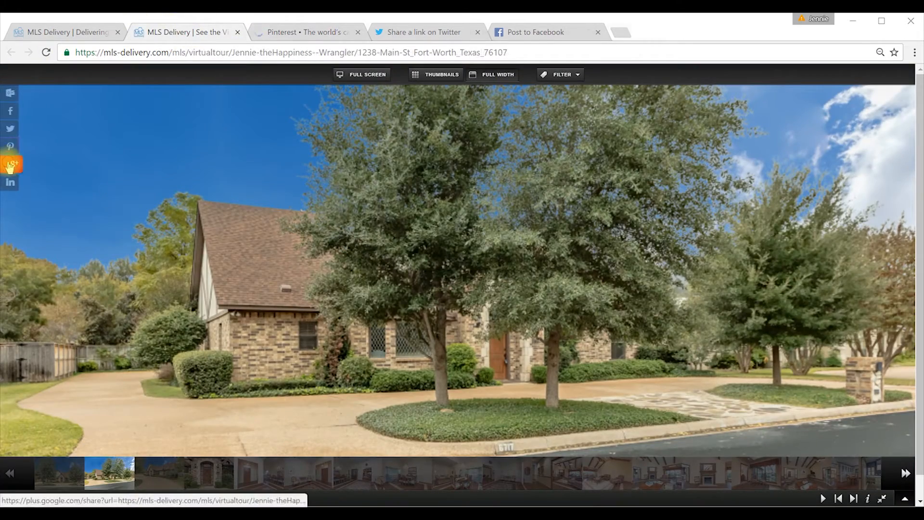
left_click(11, 163)
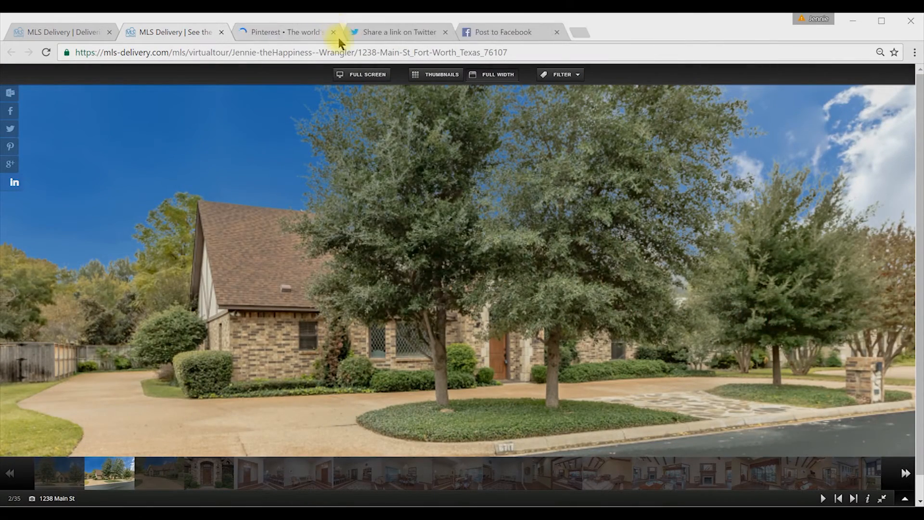
right_click(241, 252)
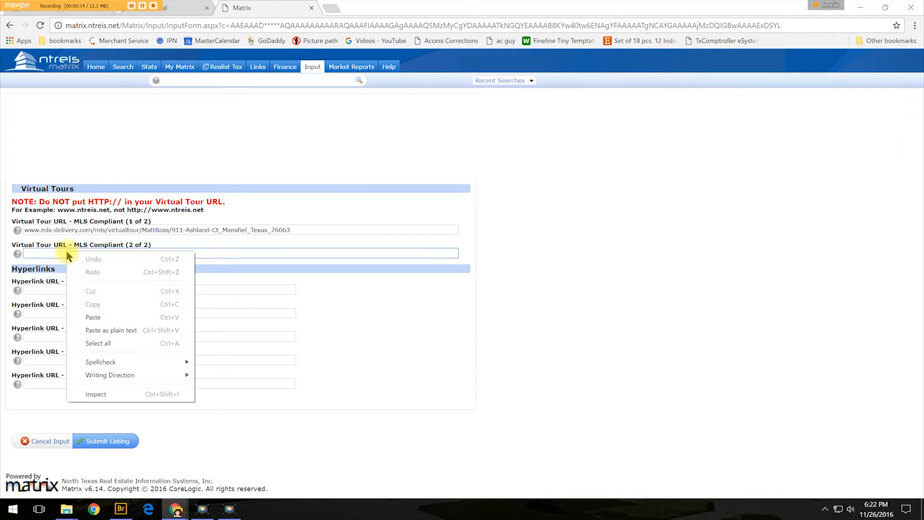
mouse_move(92, 317)
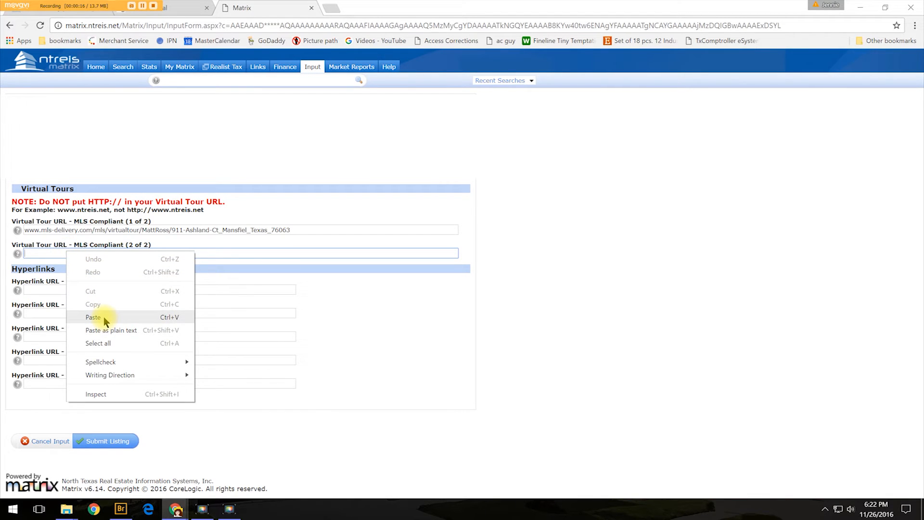
left_click(93, 318)
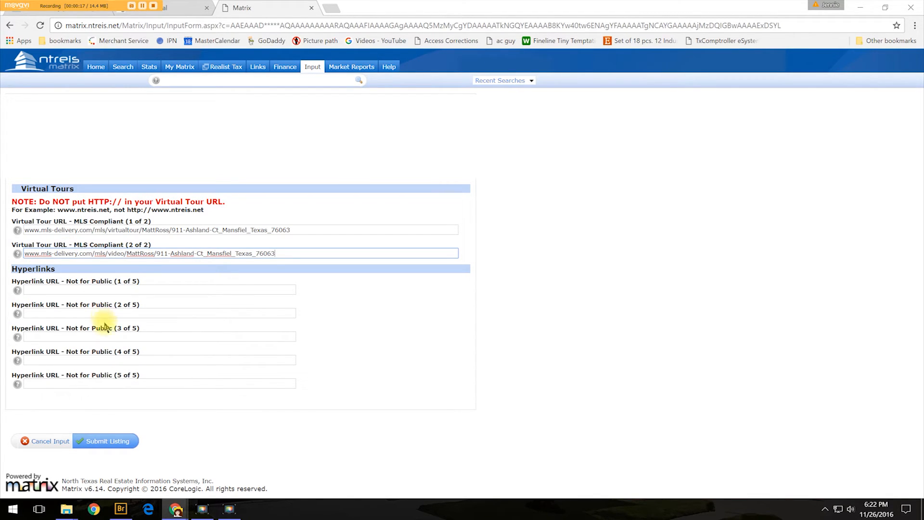